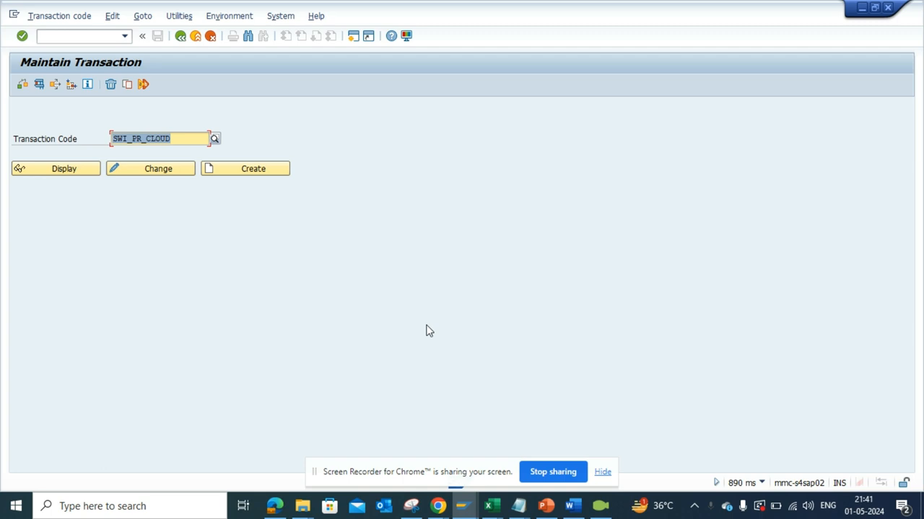
pyautogui.moveTo(58, 107)
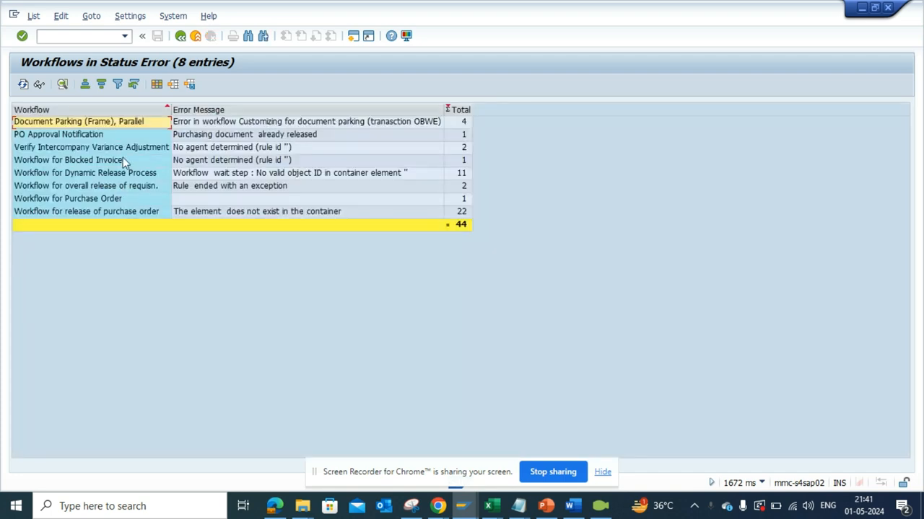
pyautogui.moveTo(124, 134)
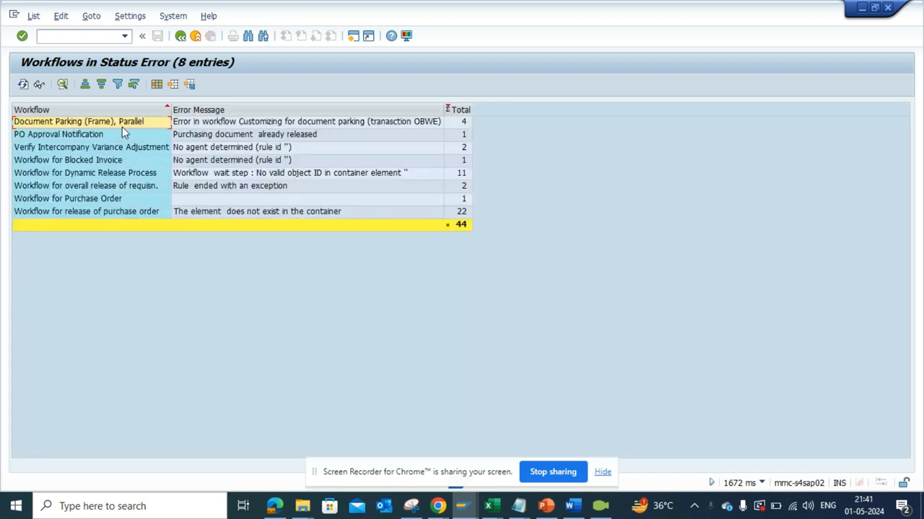
pyautogui.moveTo(205, 176)
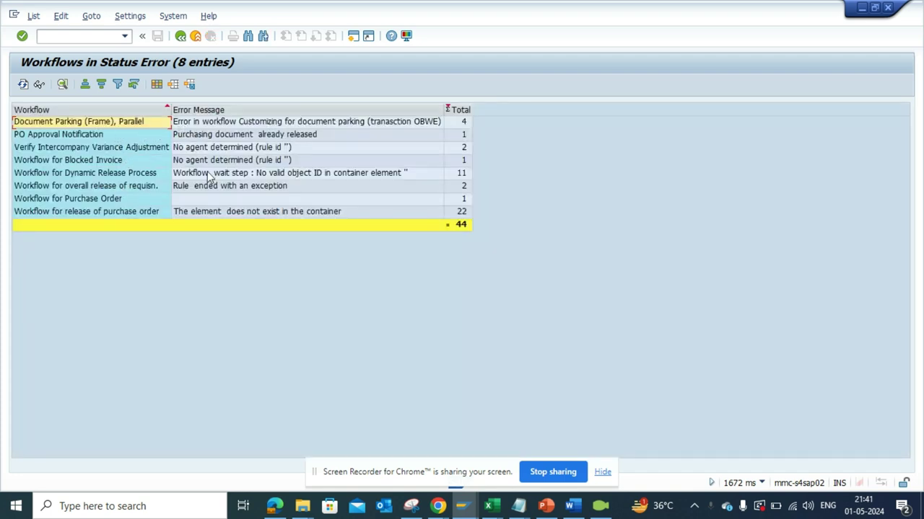
pyautogui.moveTo(219, 210)
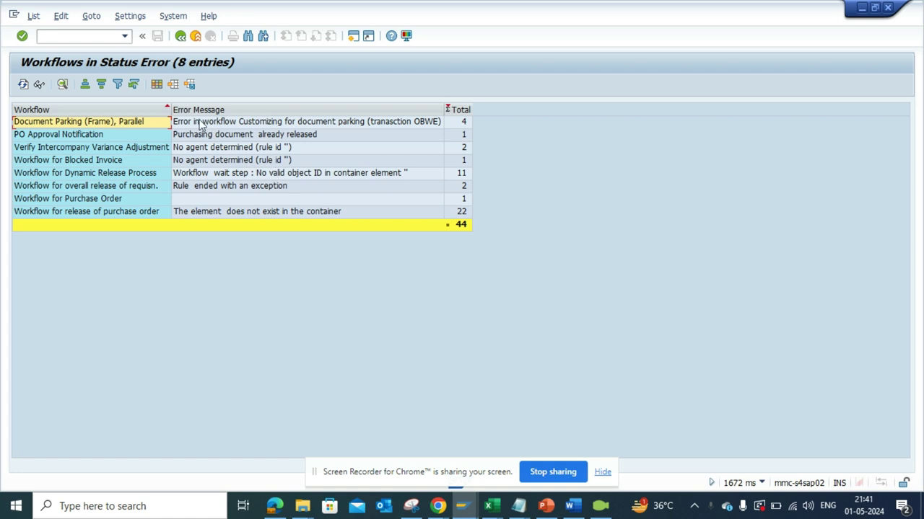
pyautogui.moveTo(191, 147)
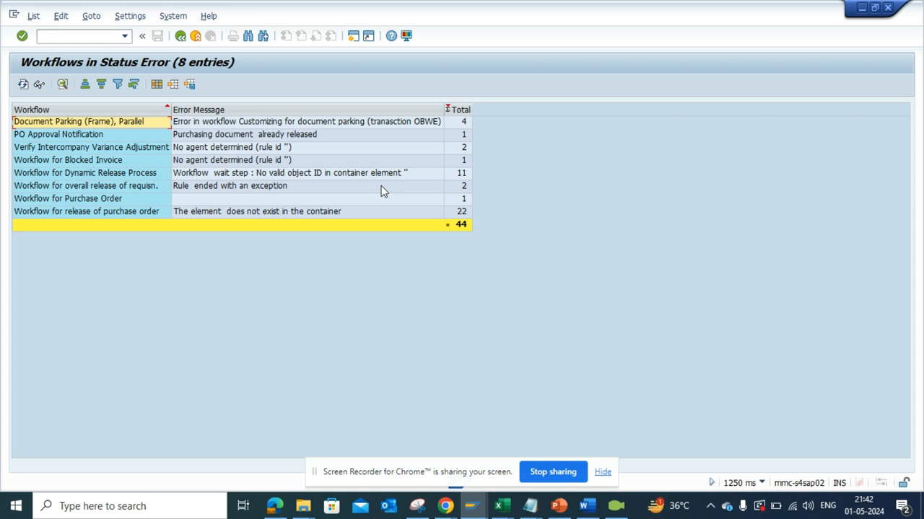
pyautogui.moveTo(344, 211)
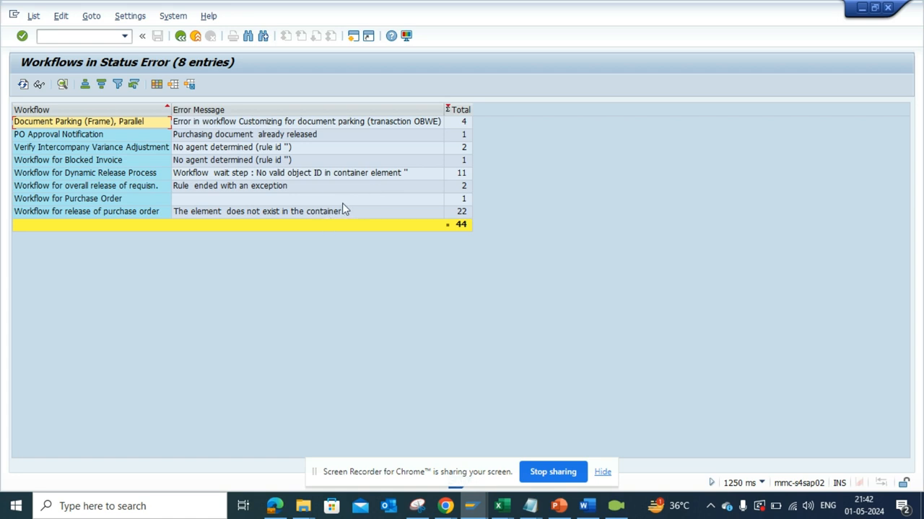
pyautogui.moveTo(430, 299)
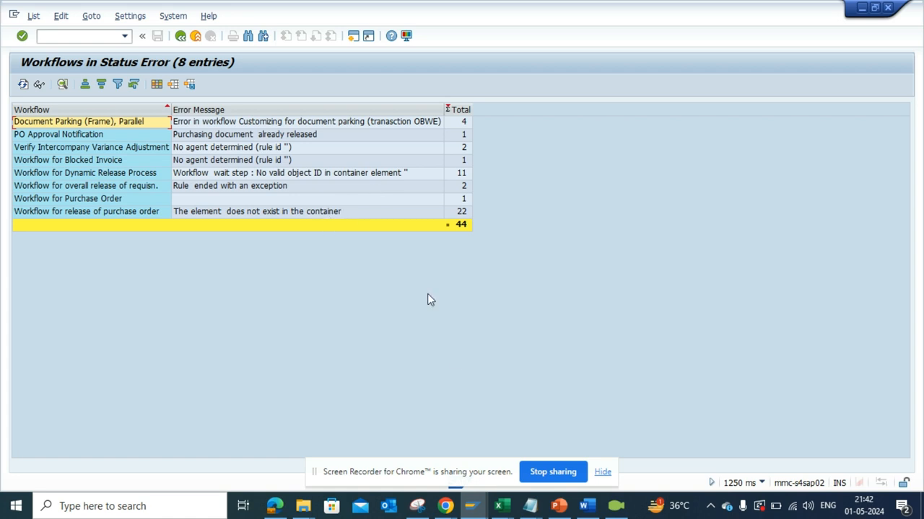